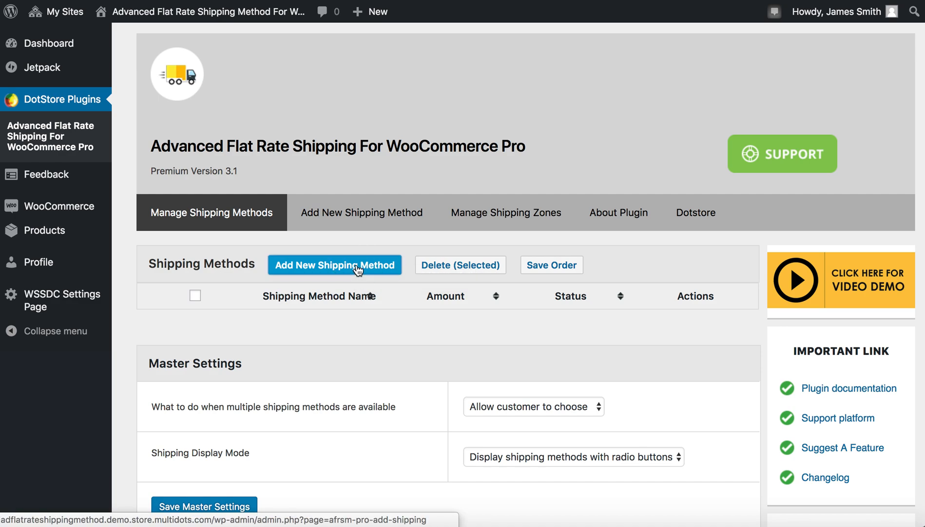
Step: Create a new shipping method and name it 'Location Based Shipping'
click(334, 264)
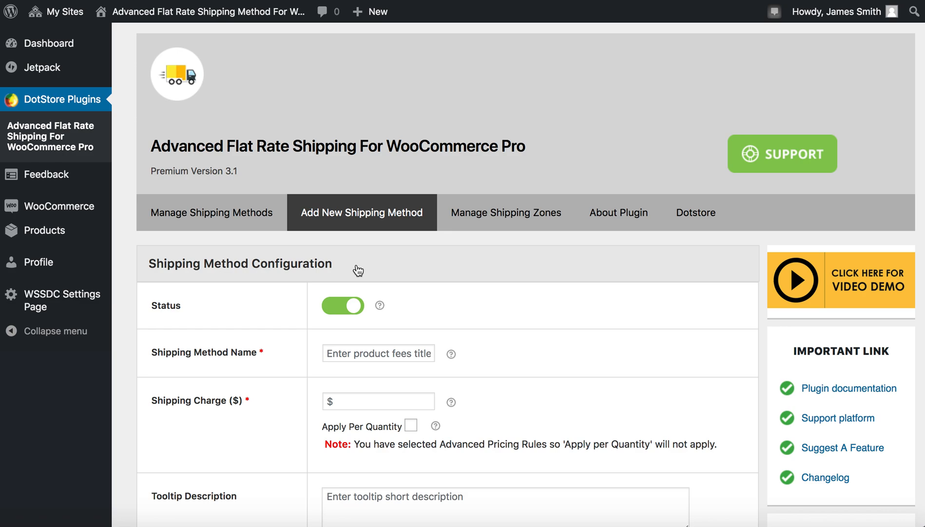
scroll(down, 3)
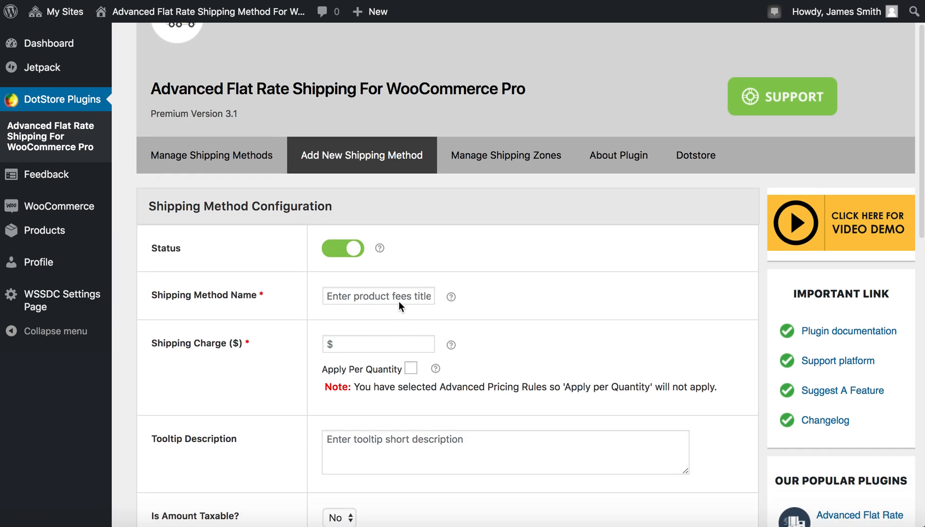
click(378, 296)
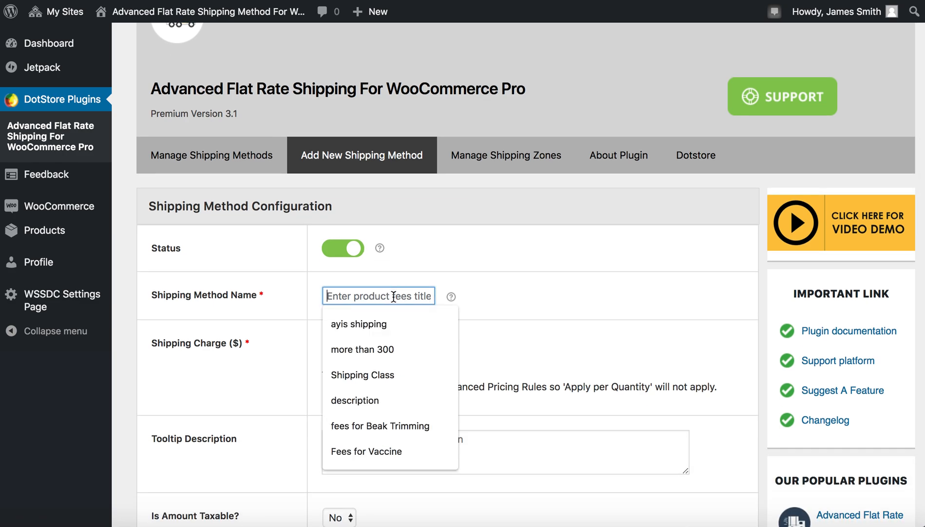
text(Locatio)
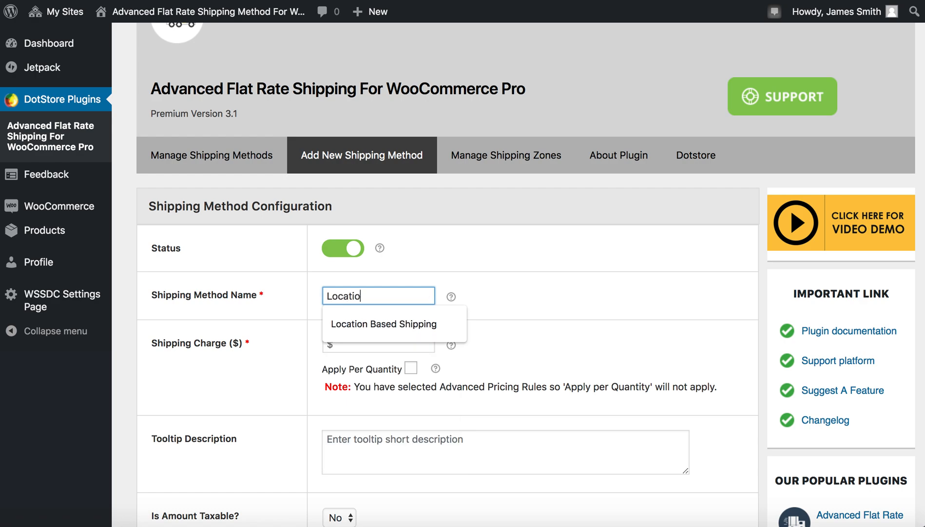
click(382, 323)
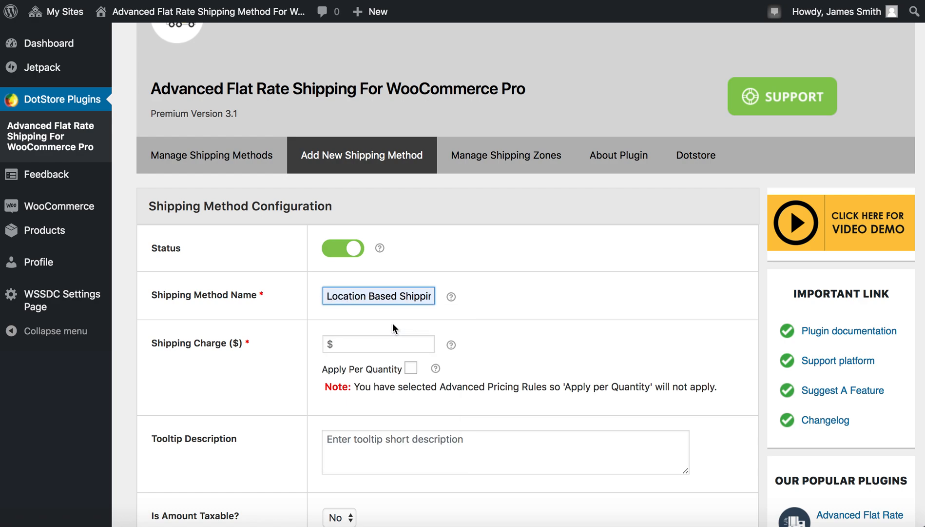
scroll(down, 3)
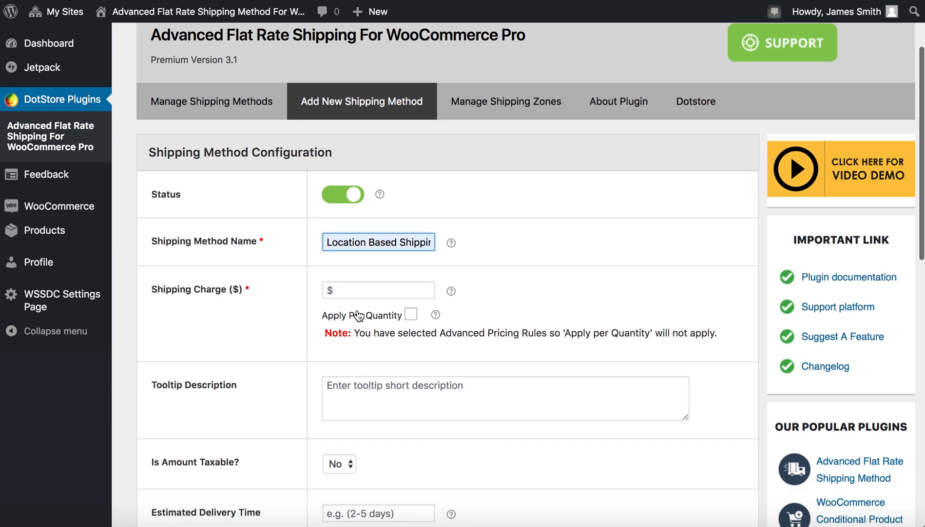
Step: Set the shipping charge to 4 and leave Apply Per Quantity off after trying it
click(378, 289)
text(4)
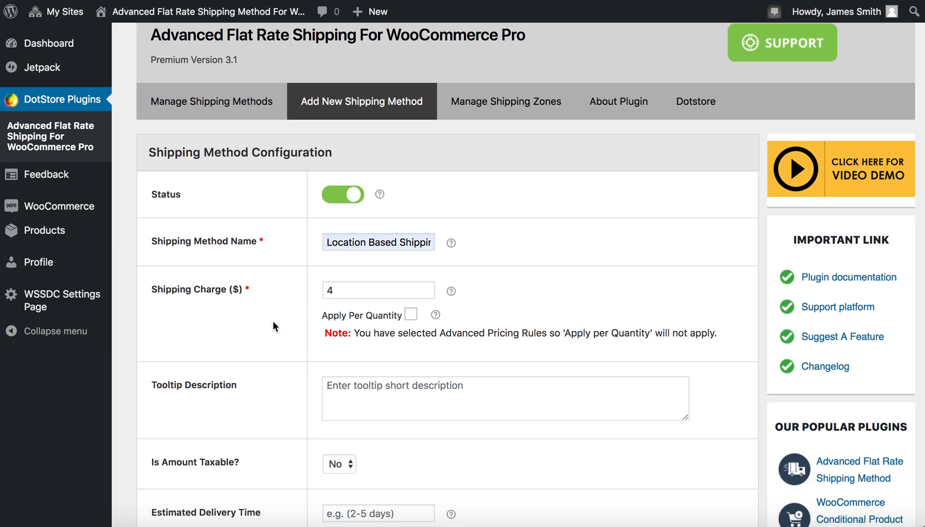
scroll(down, 3)
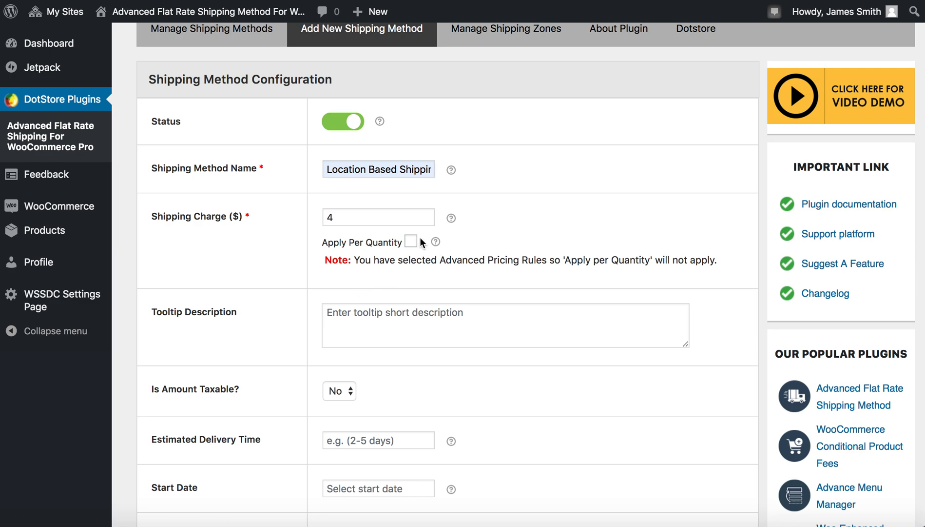
mouse_move(412, 248)
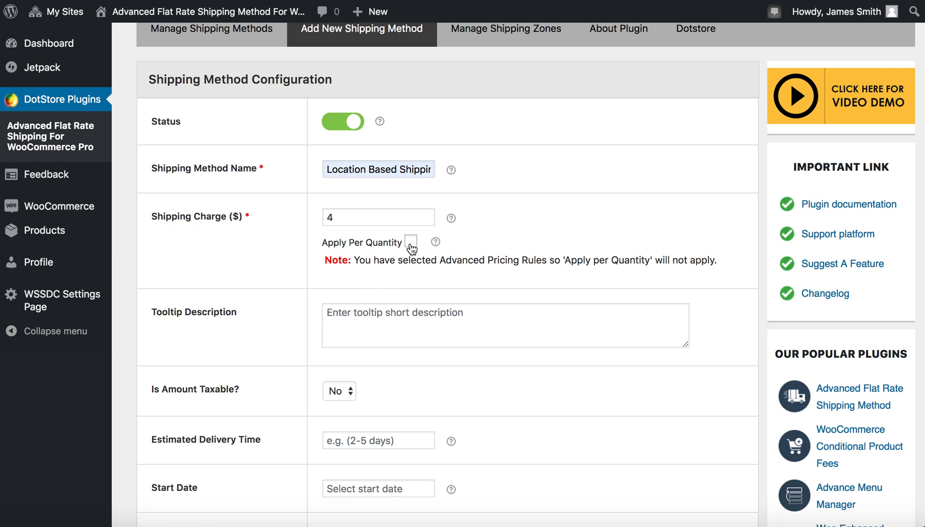
click(410, 242)
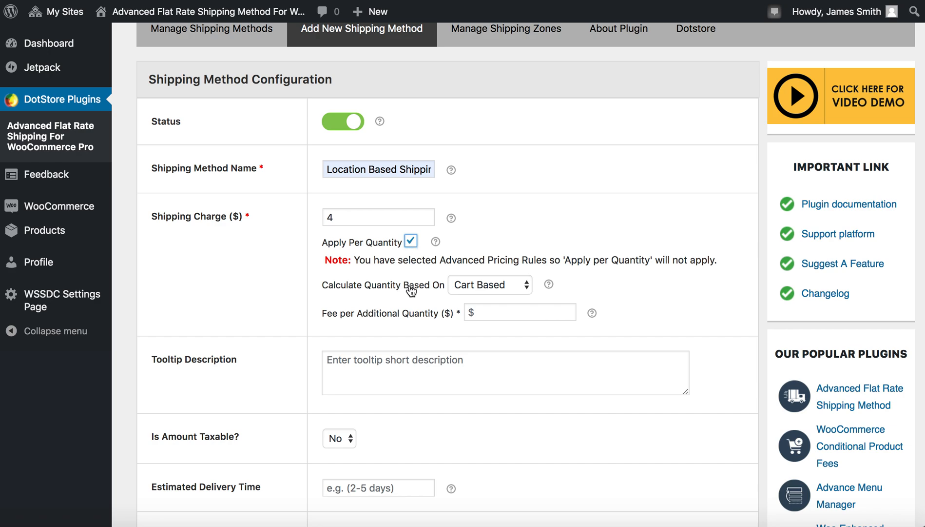
click(490, 284)
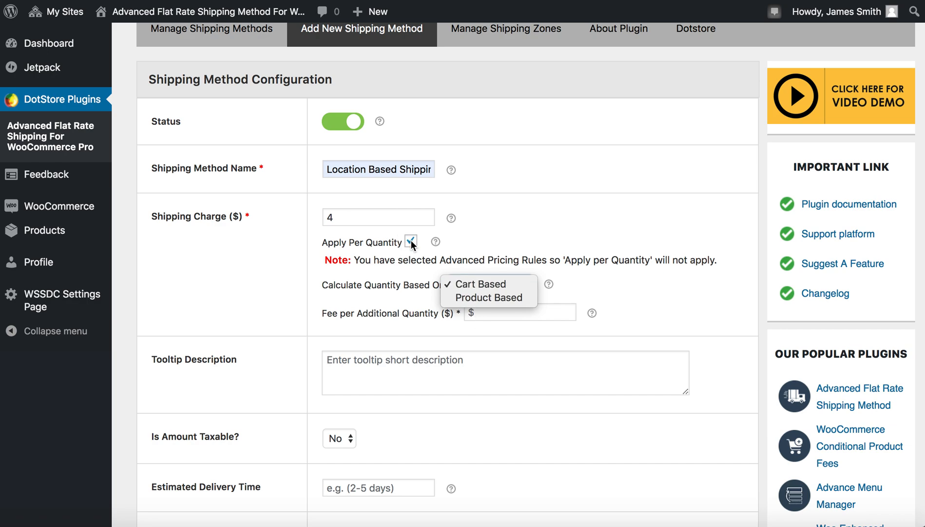
click(410, 241)
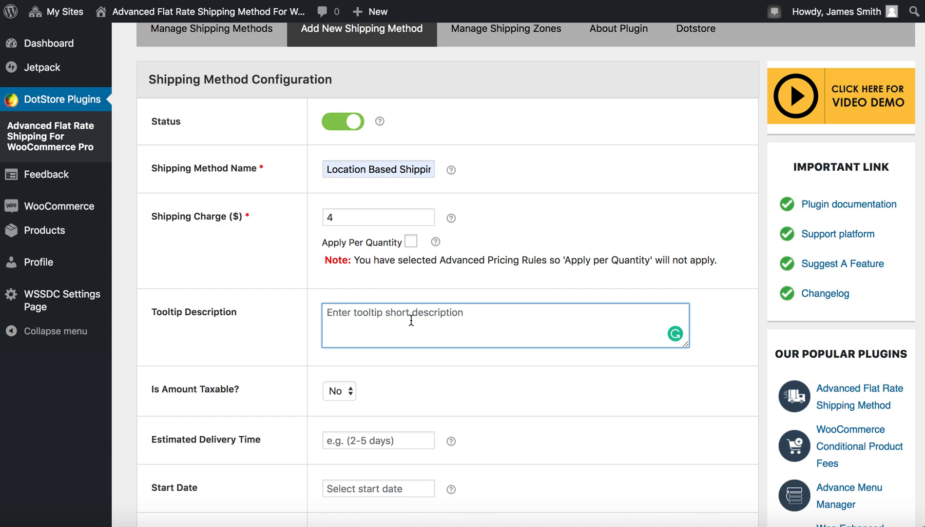
Step: Enter the tooltip 'Hi there! This is your location based shipping rule'
text(Hi there! This is your location based shipping rule)
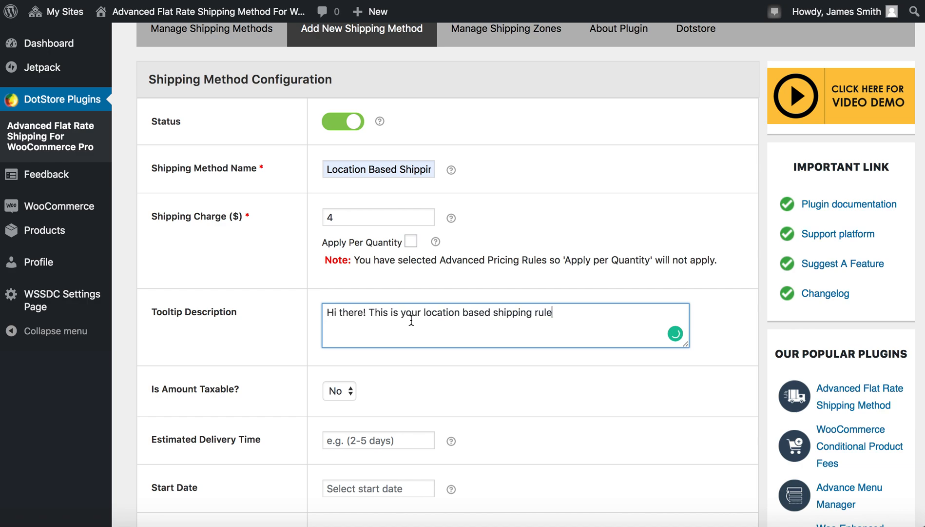
scroll(down, 3)
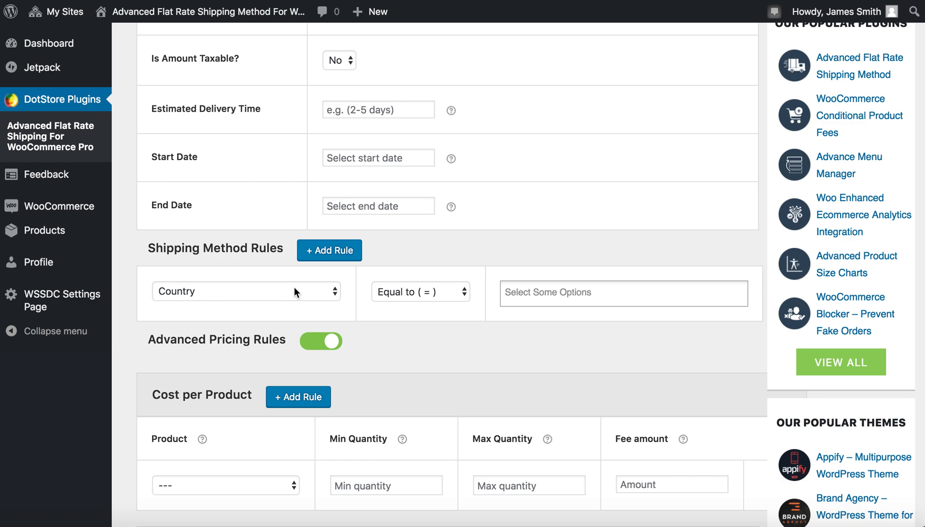
Step: Review the rule condition types and keep Country for the first rule
click(245, 291)
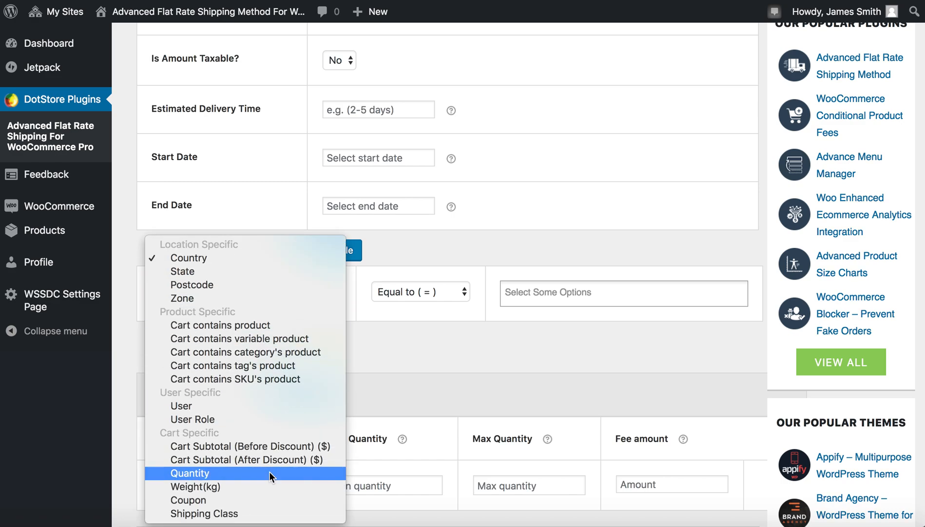
mouse_move(205, 271)
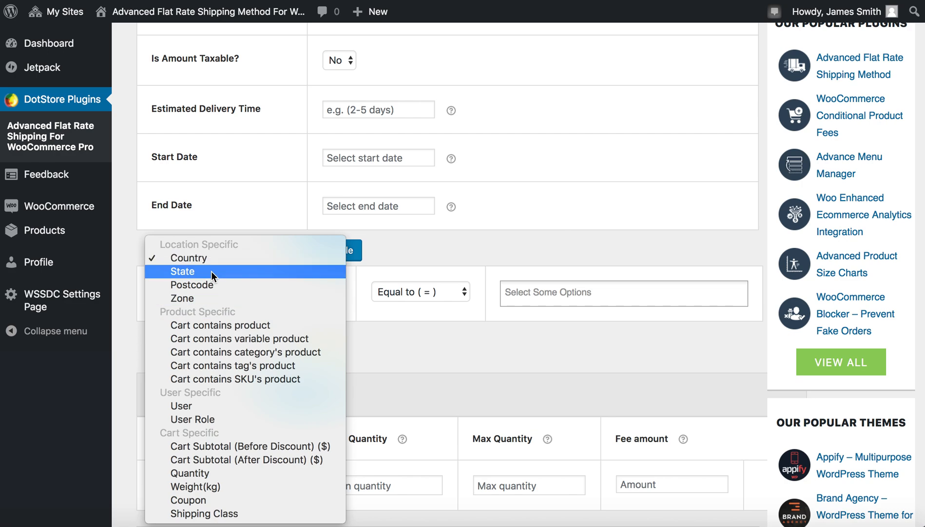
mouse_move(212, 288)
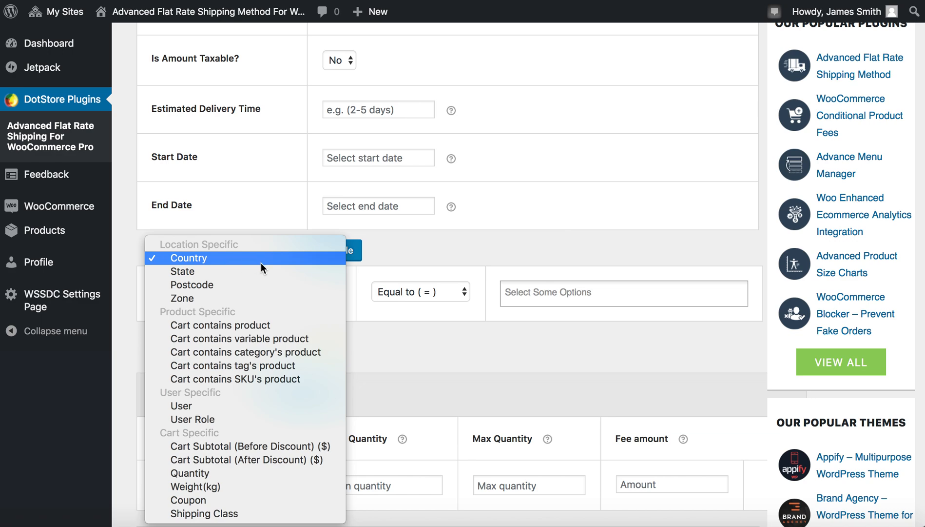
mouse_move(253, 272)
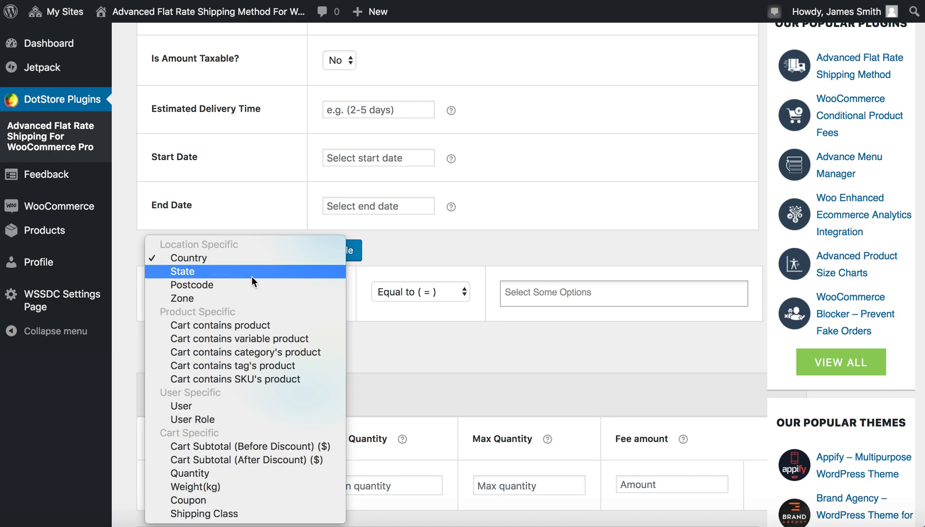
mouse_move(230, 285)
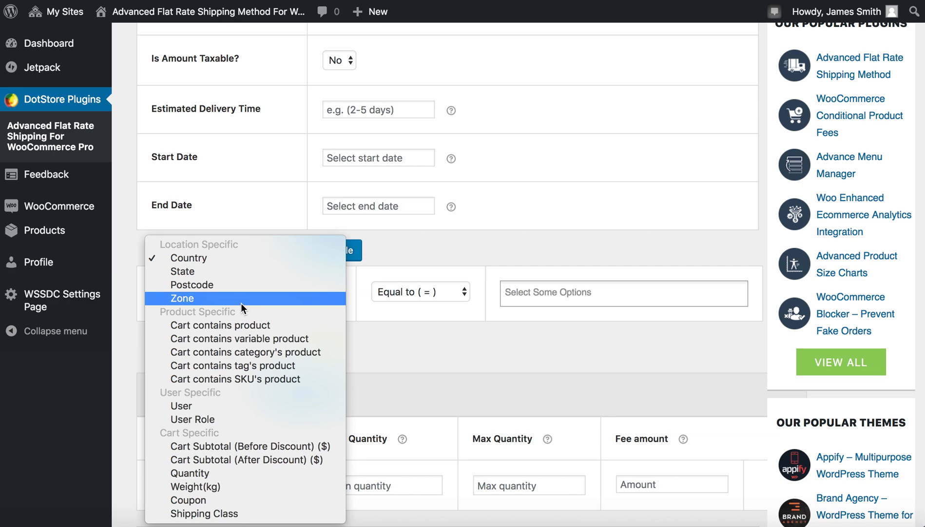
mouse_move(254, 304)
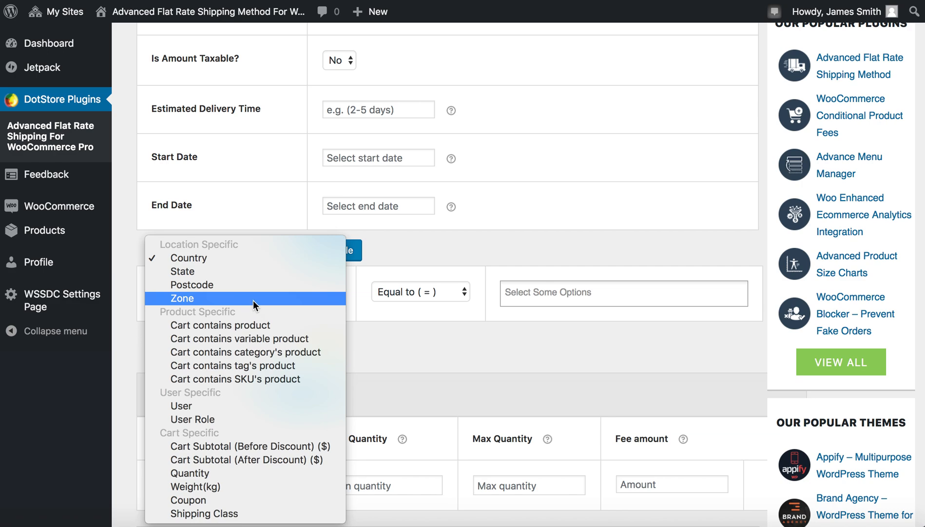
mouse_move(182, 271)
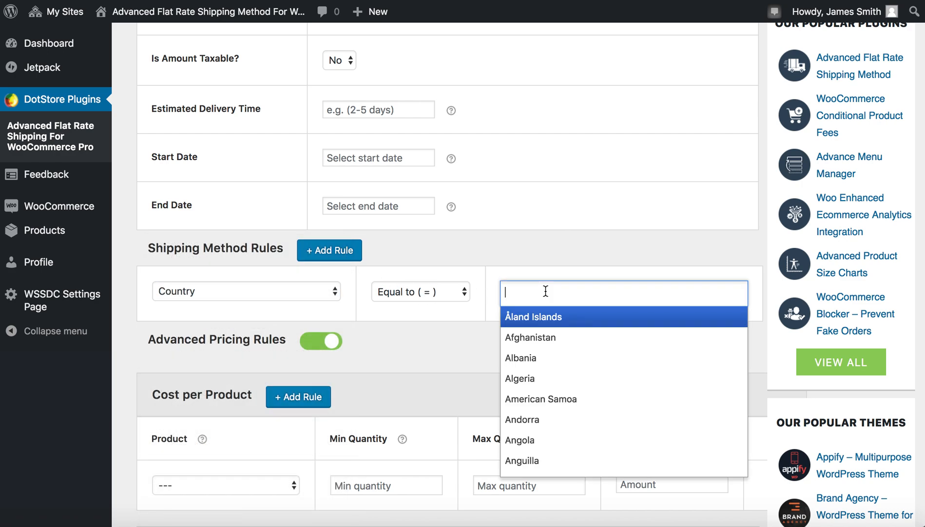
Step: Set rules for country United States (US) and state California
text(unite)
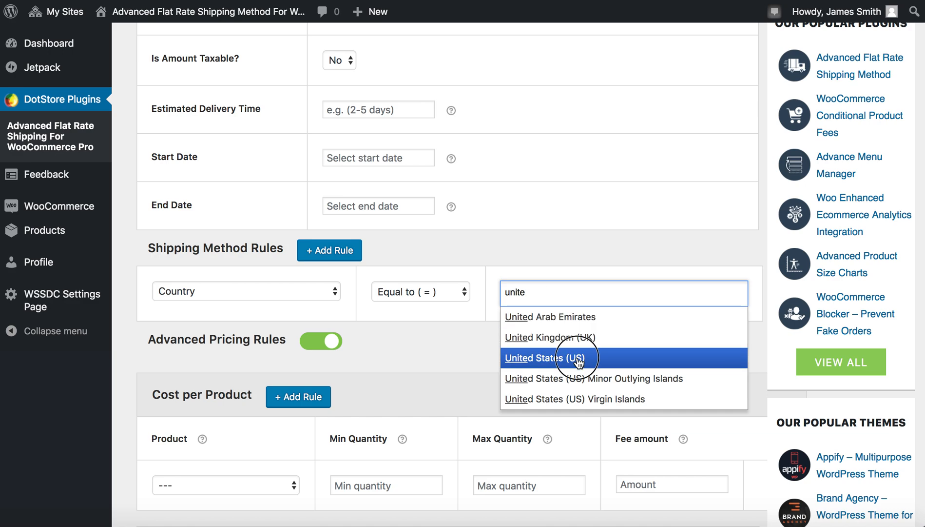
click(545, 358)
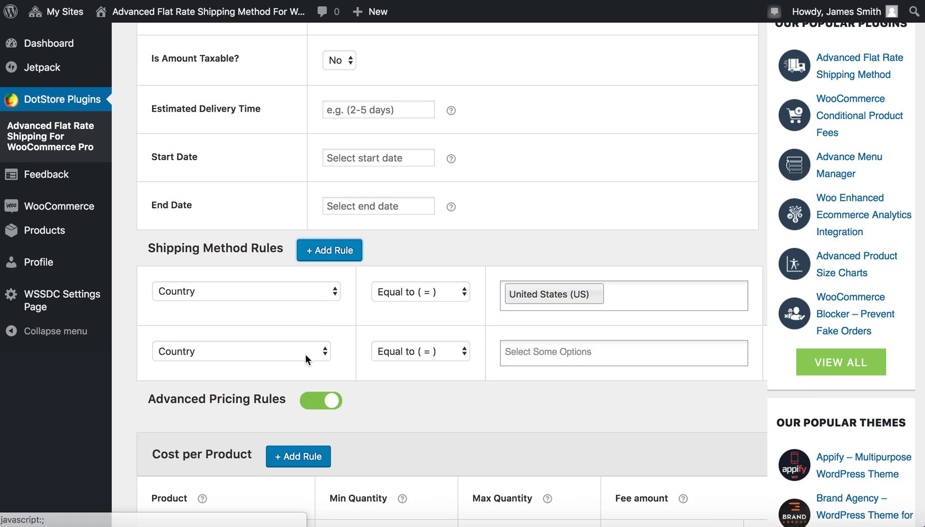
click(241, 351)
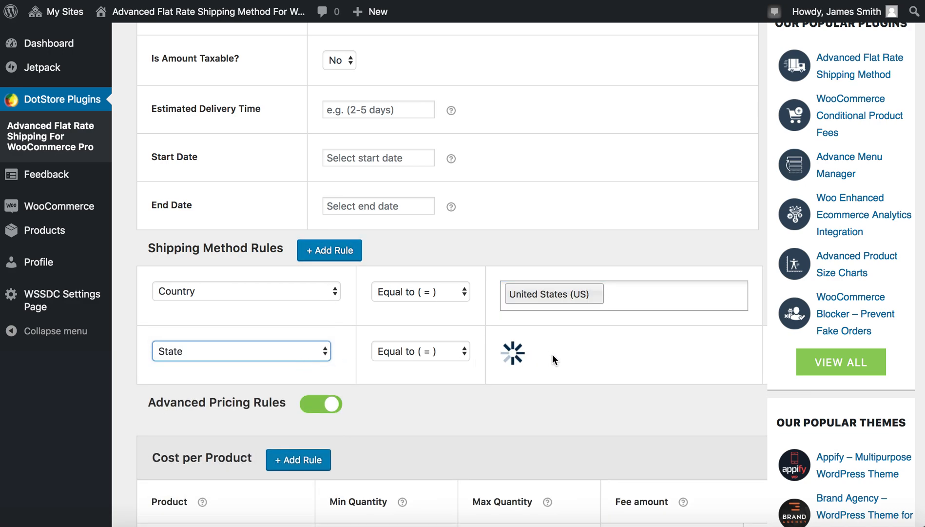
text(c)
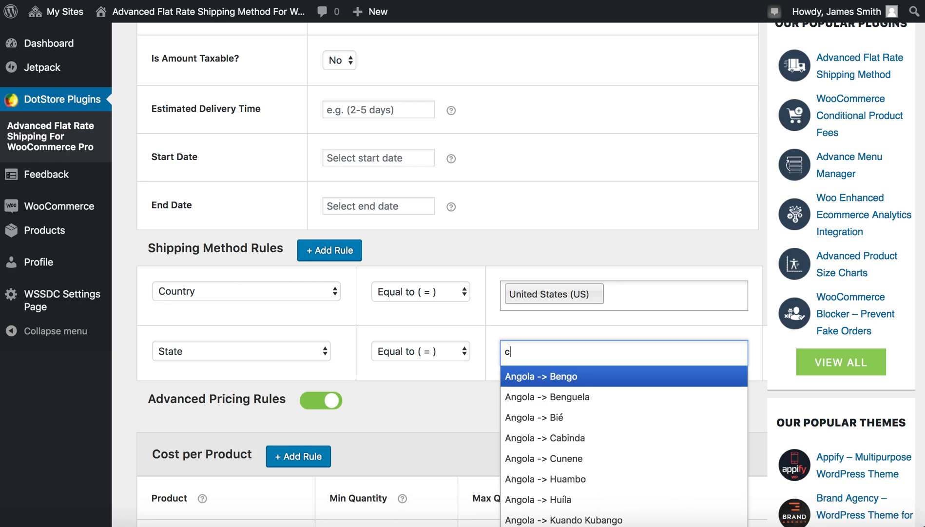
text(ali)
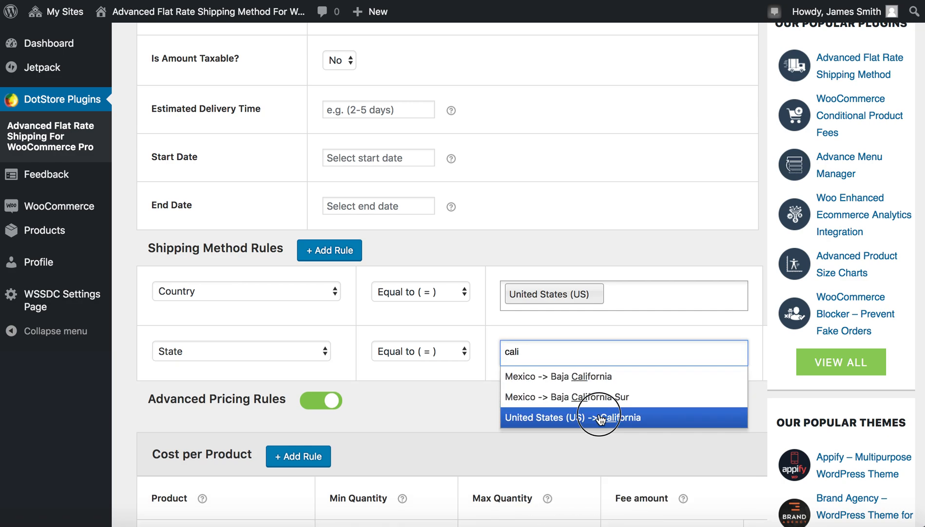
click(601, 417)
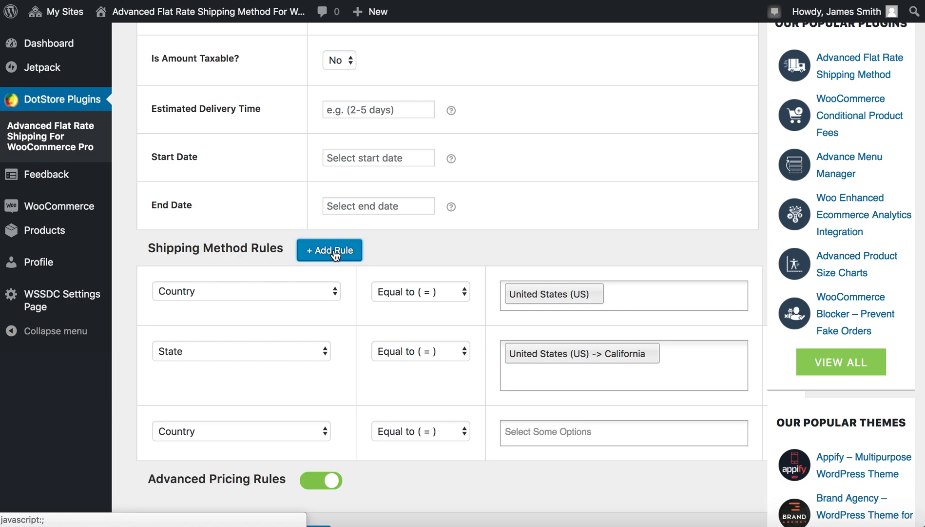
Step: Add a third rule requiring postcode 90001
click(241, 431)
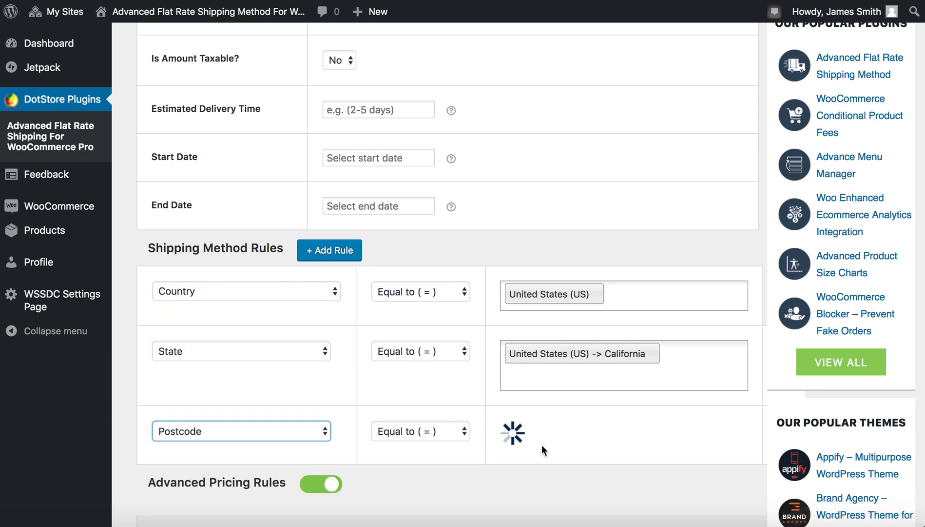
text(9)
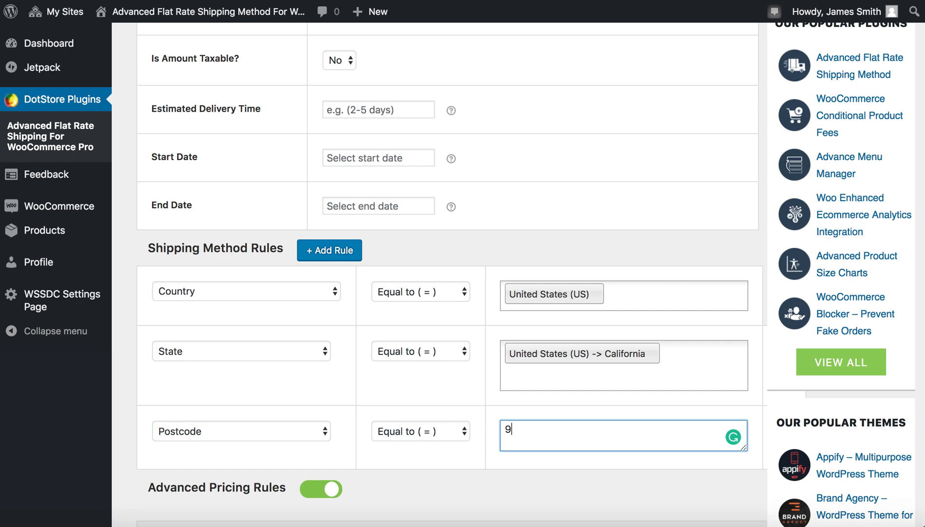
text(0001)
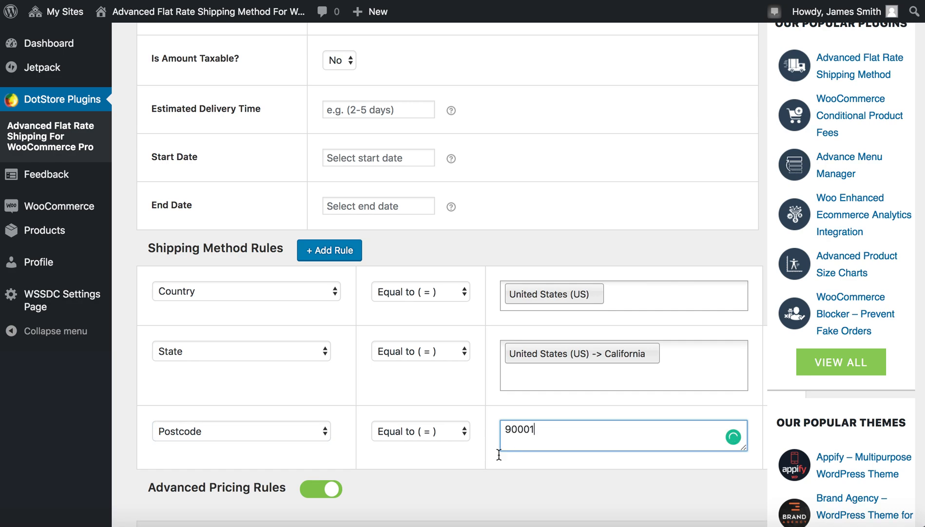
scroll(down, 3)
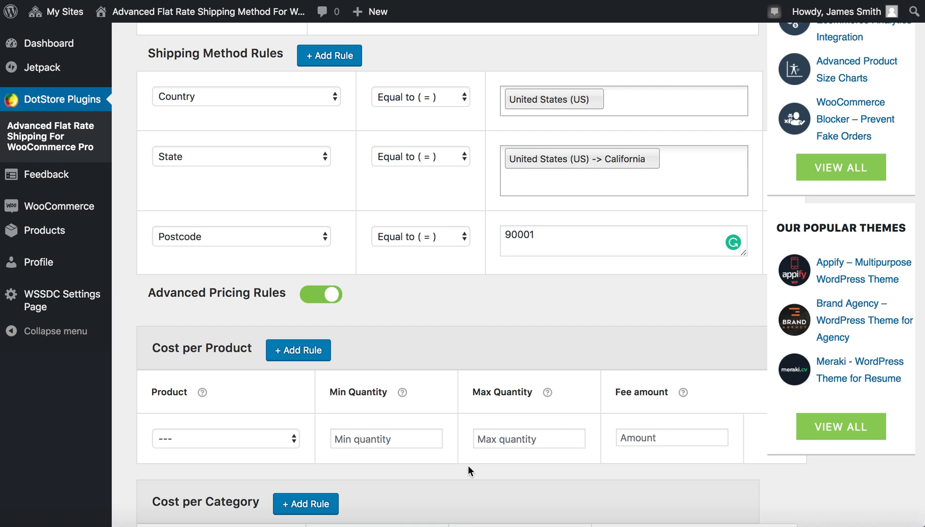
scroll(down, 3)
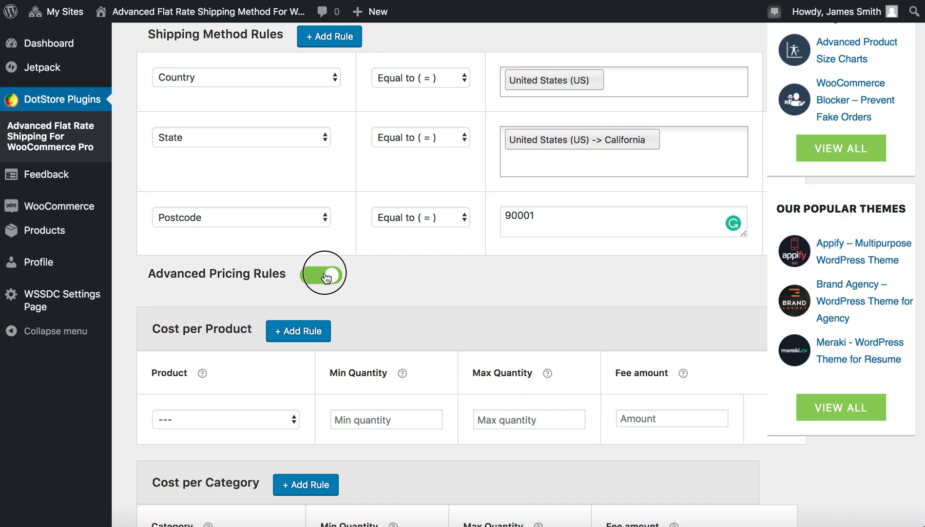
Step: Switch off Advanced Pricing Rules and save the shipping method
click(322, 273)
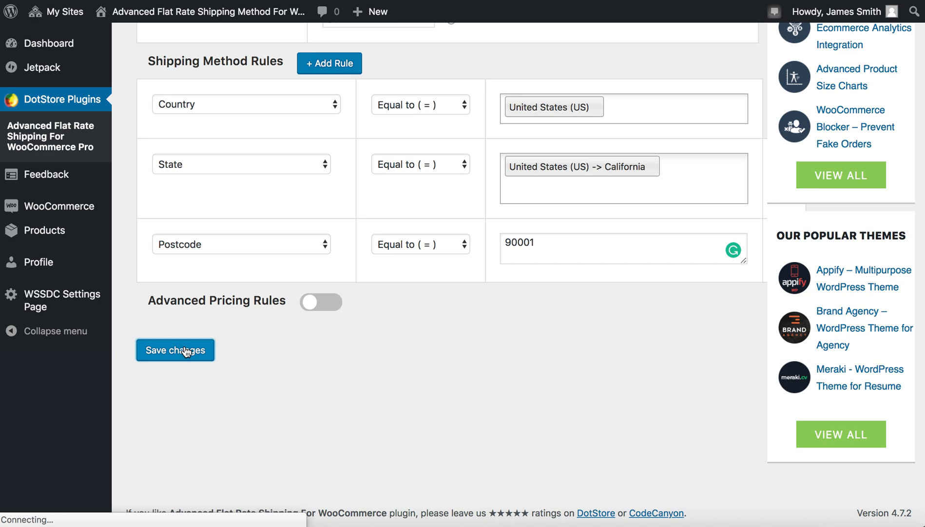
click(174, 350)
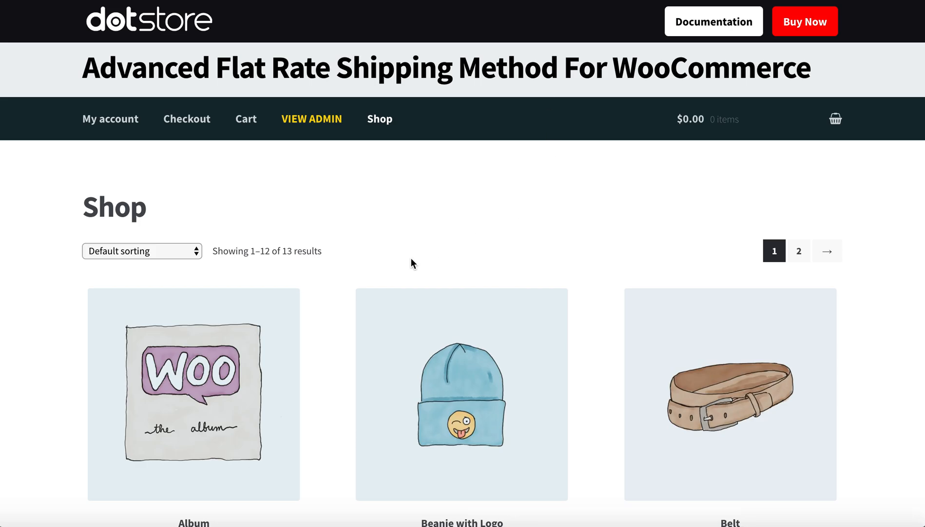
Step: Add the Album to the cart and view the cart totals, showing no shipping methods
scroll(down, 3)
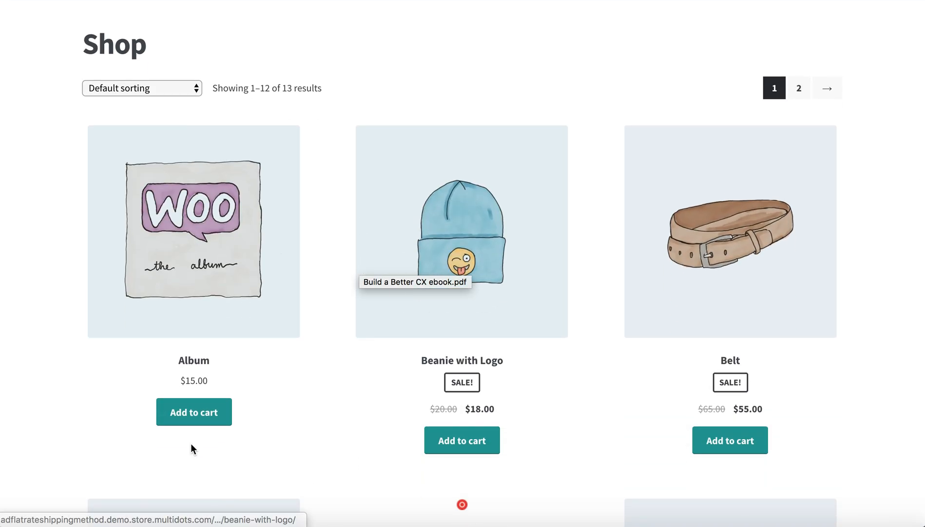
click(194, 412)
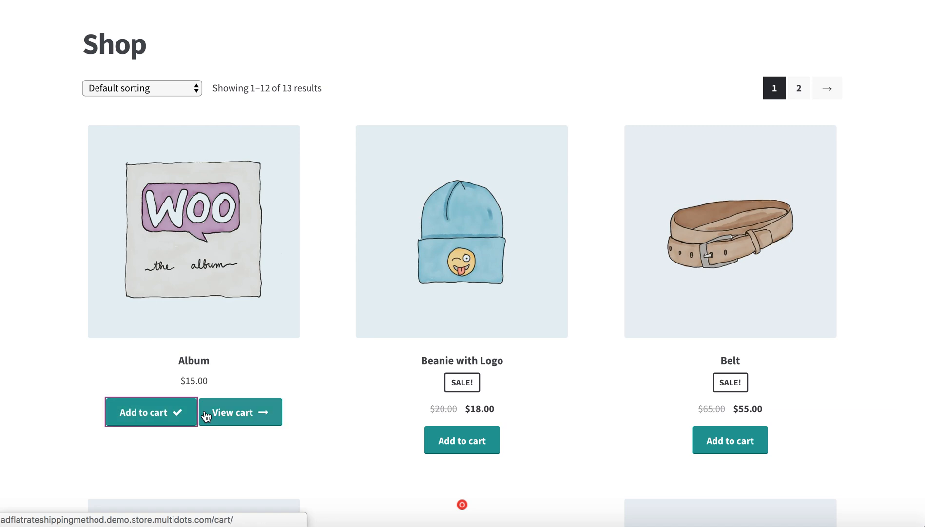
click(238, 412)
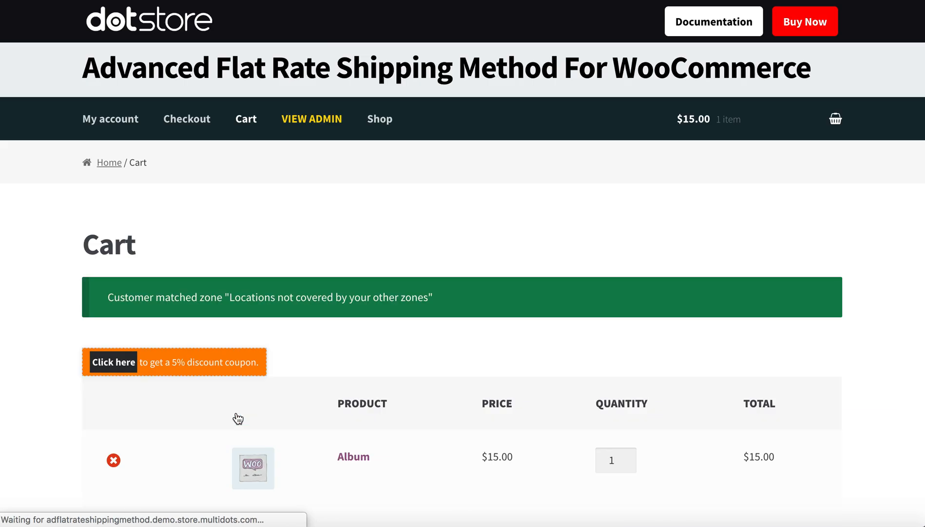
scroll(down, 3)
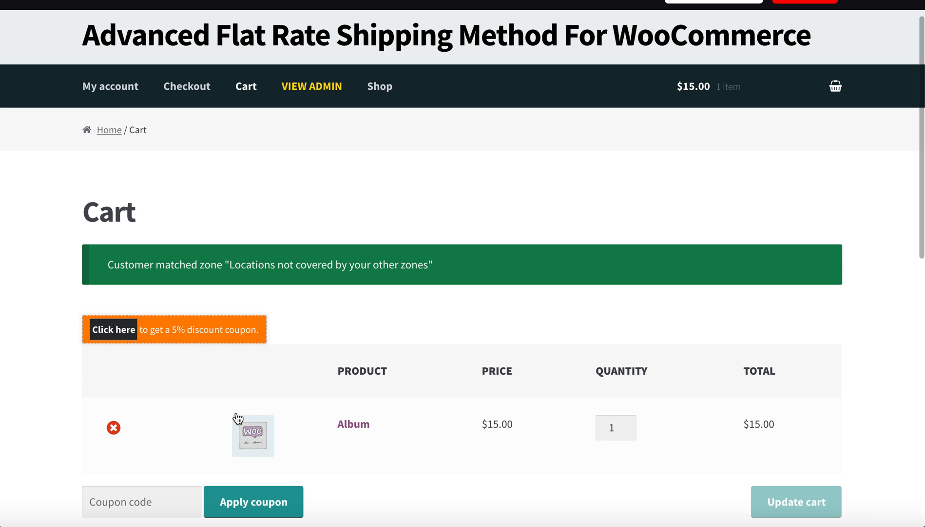
scroll(down, 3)
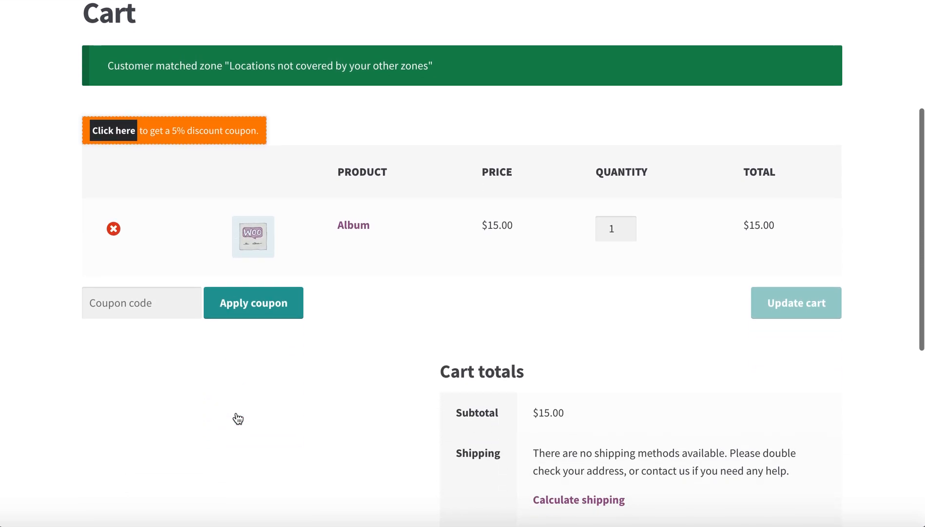
scroll(down, 3)
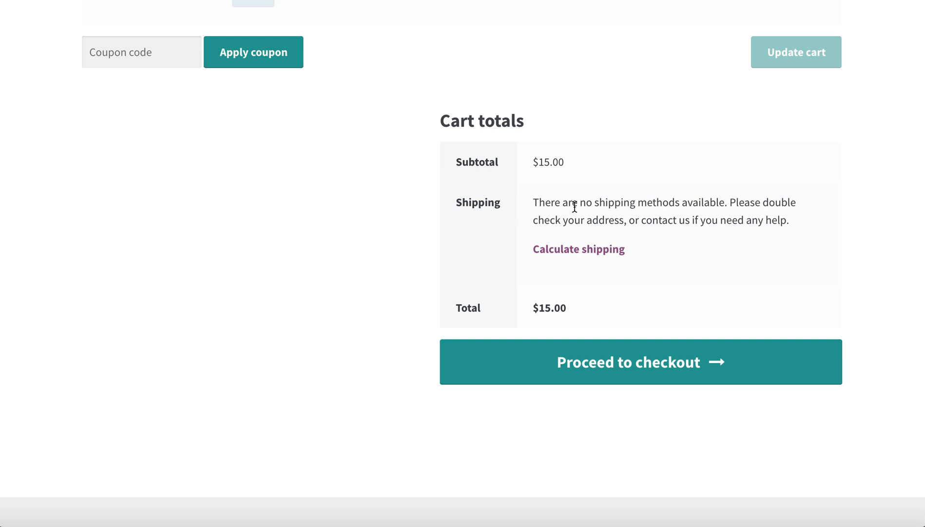
mouse_move(514, 258)
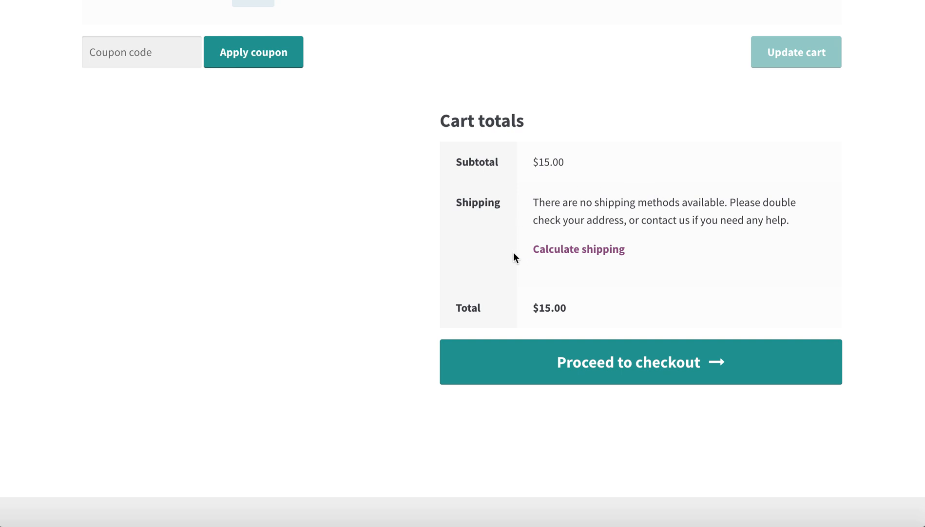
mouse_move(412, 241)
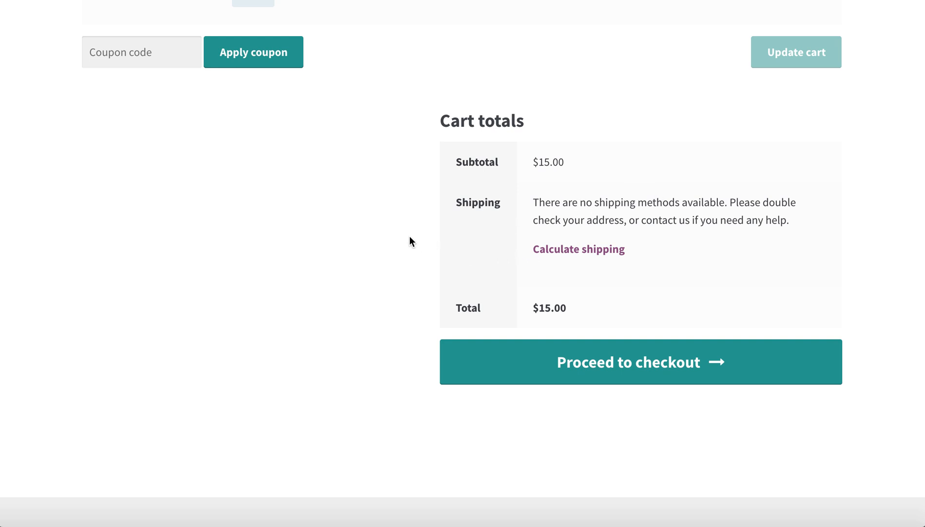
Step: Calculate shipping for United States, California, 90001, showing Location Based Shipping at $4.00
click(578, 249)
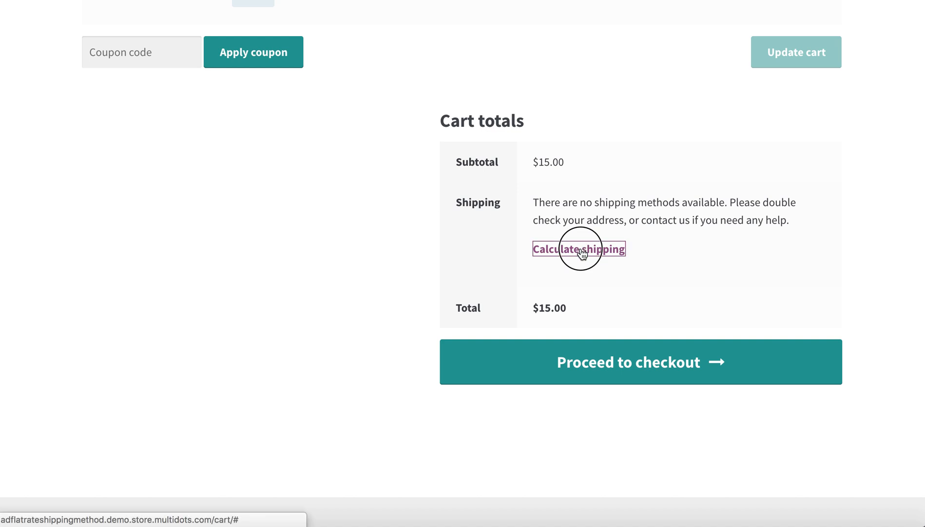
click(578, 248)
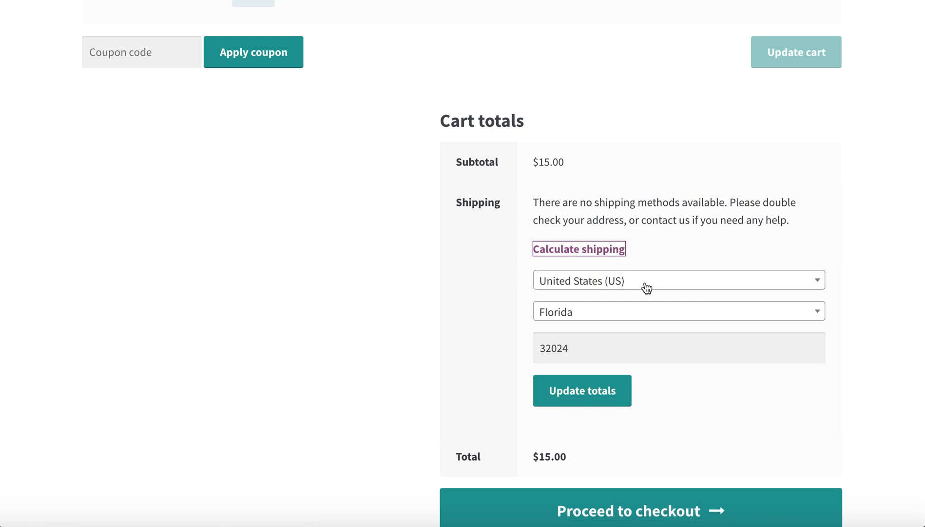
click(678, 280)
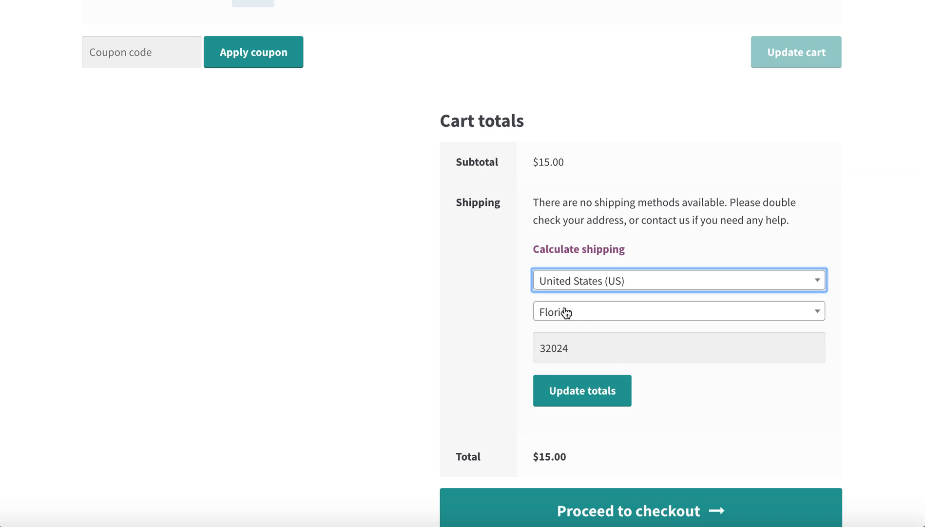
text(cali)
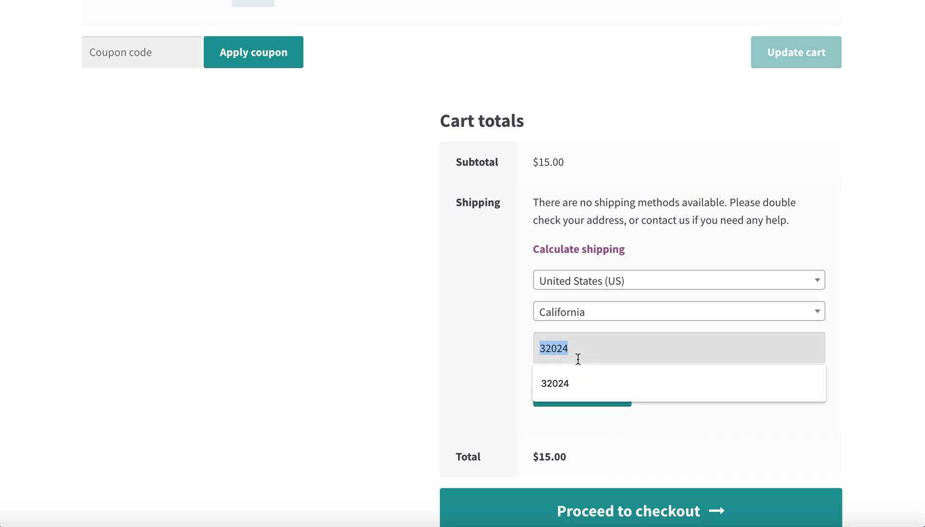
text(9000)
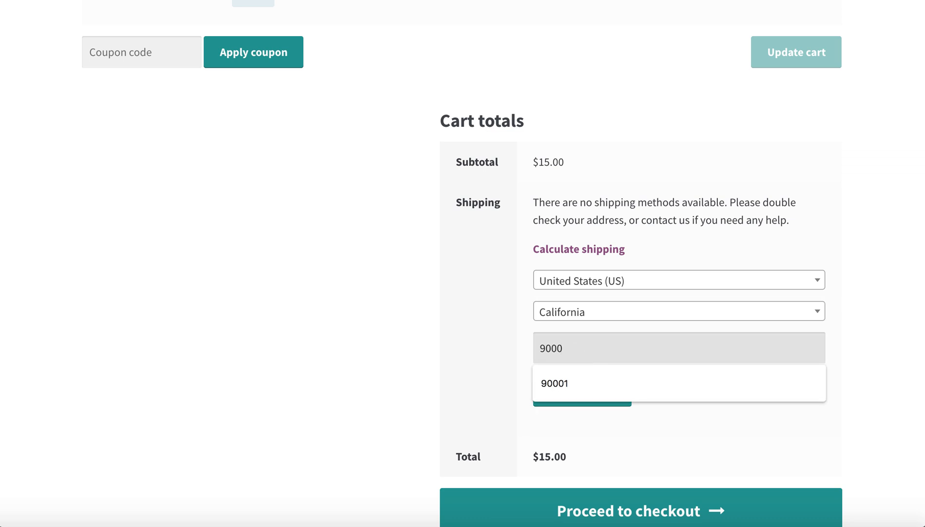
click(554, 382)
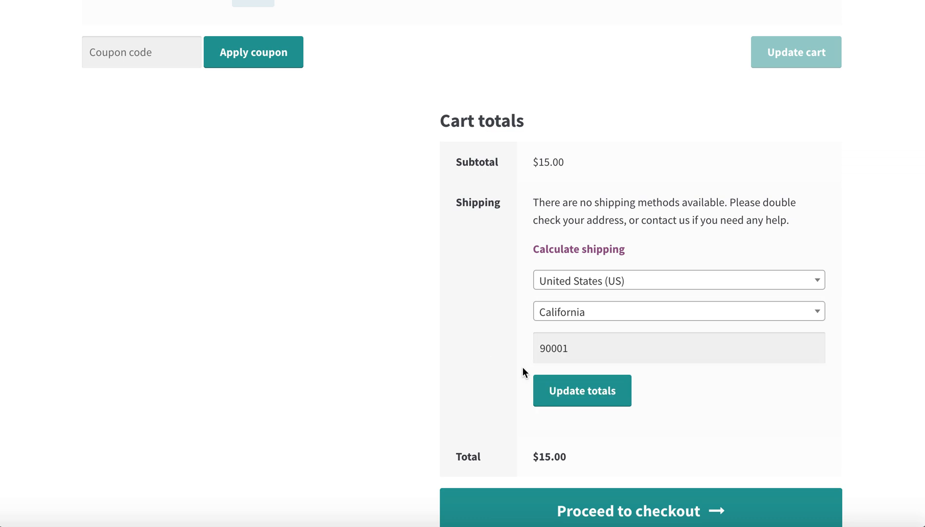
click(581, 390)
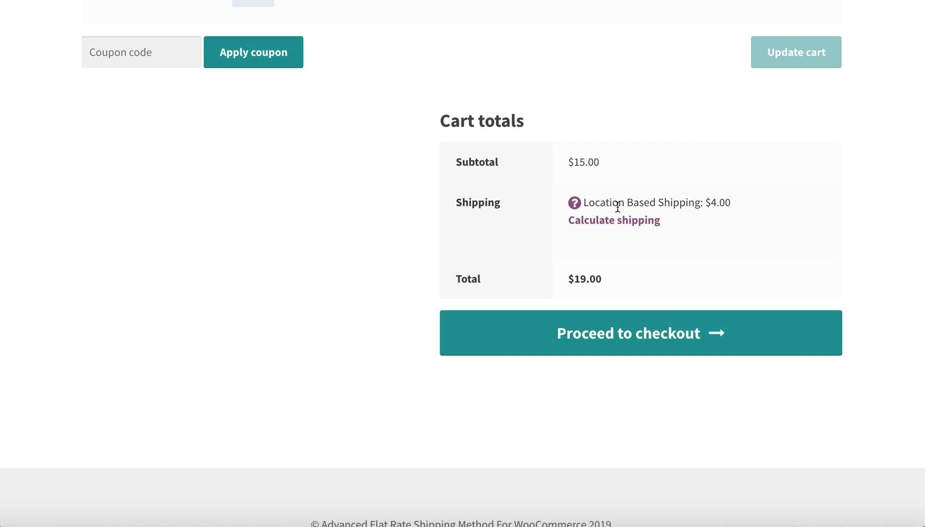
mouse_move(574, 203)
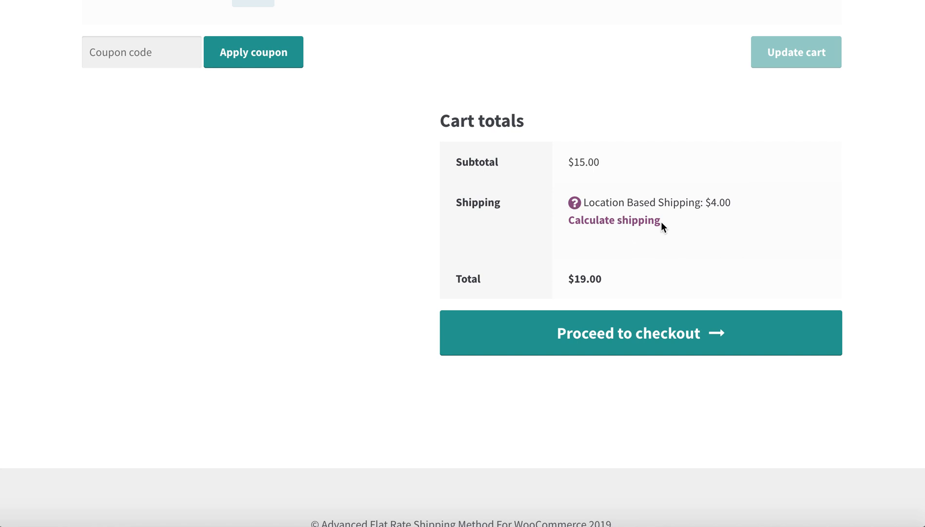
Step: Recalculate for Switzerland, Appenzell Ausserrhoden, leaving no shipping methods available
click(696, 249)
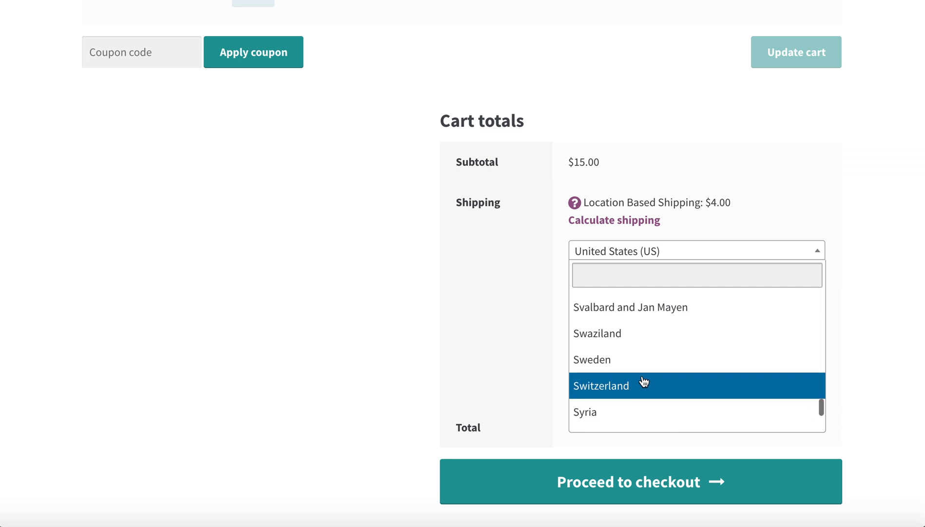
click(601, 386)
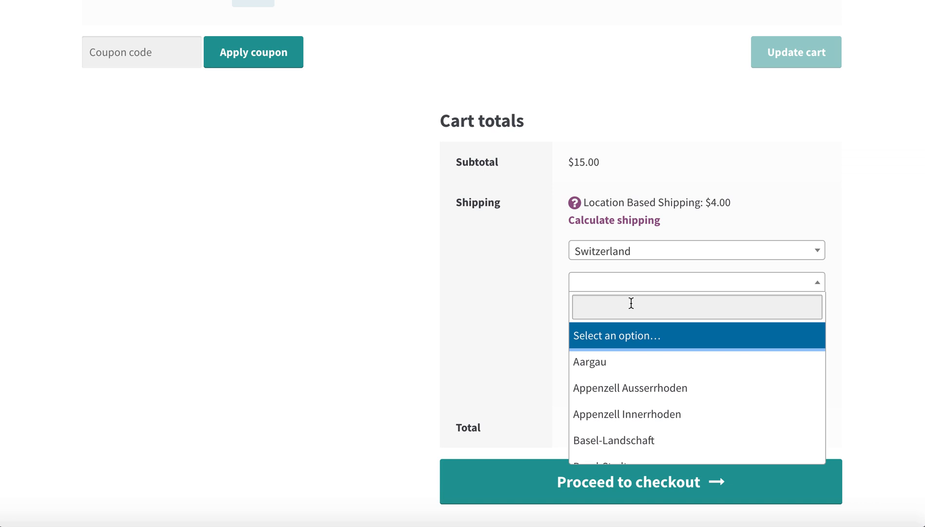
click(630, 387)
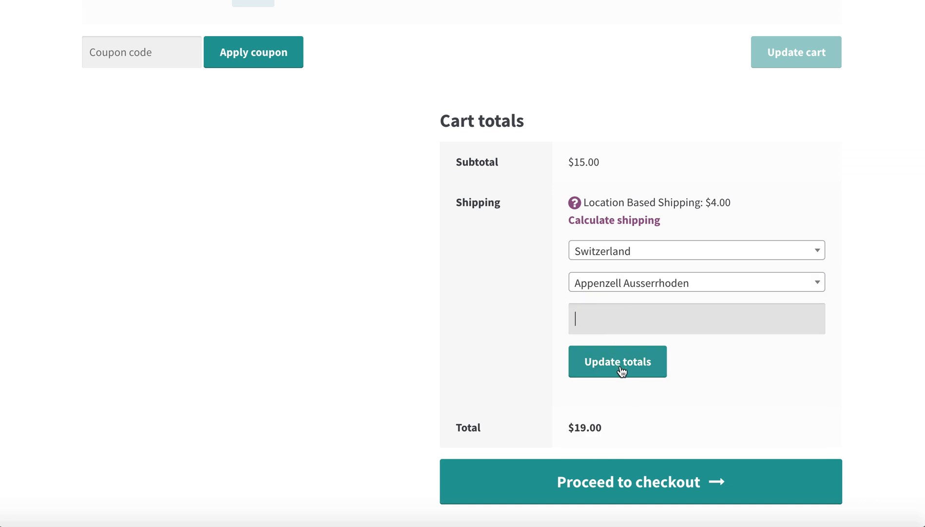
click(617, 362)
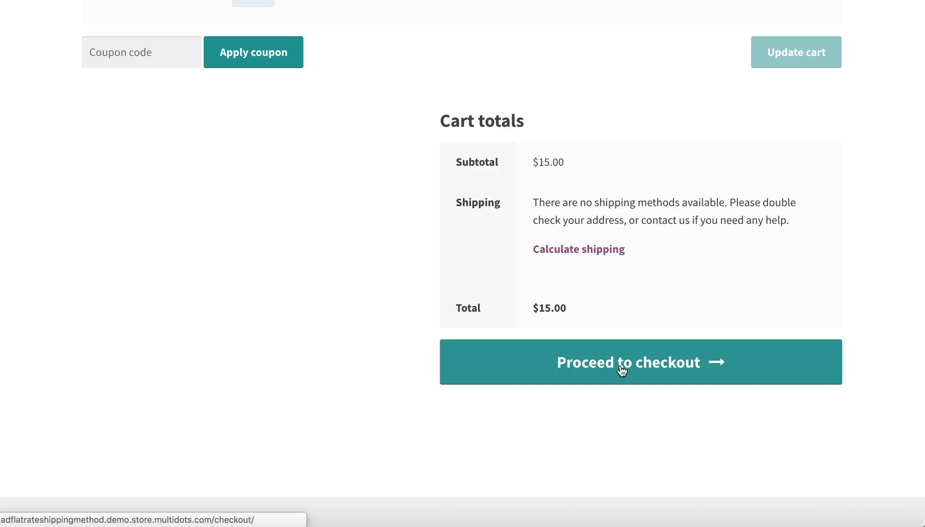
mouse_move(587, 227)
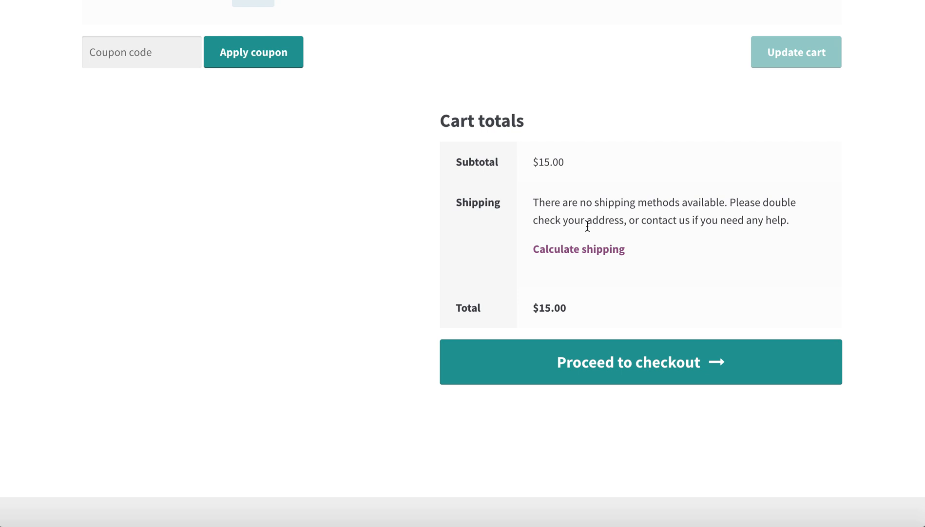
click(578, 249)
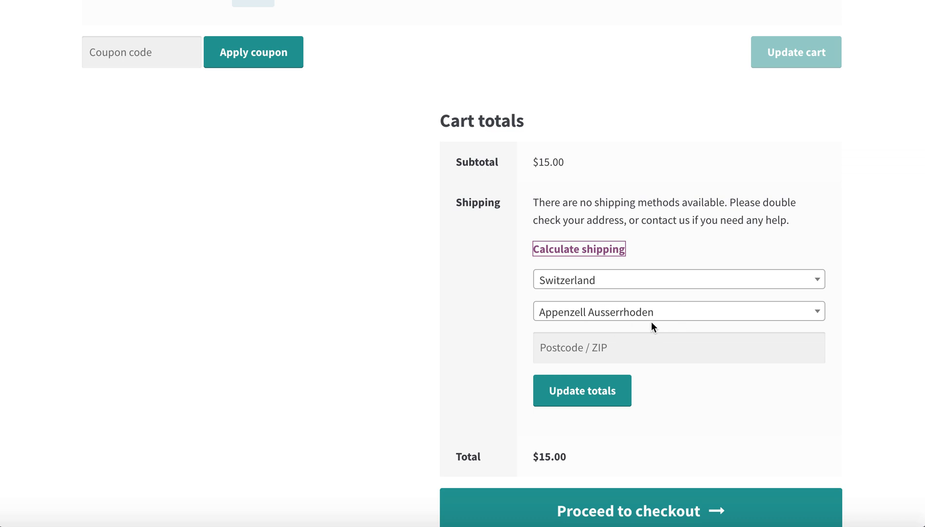
mouse_move(588, 252)
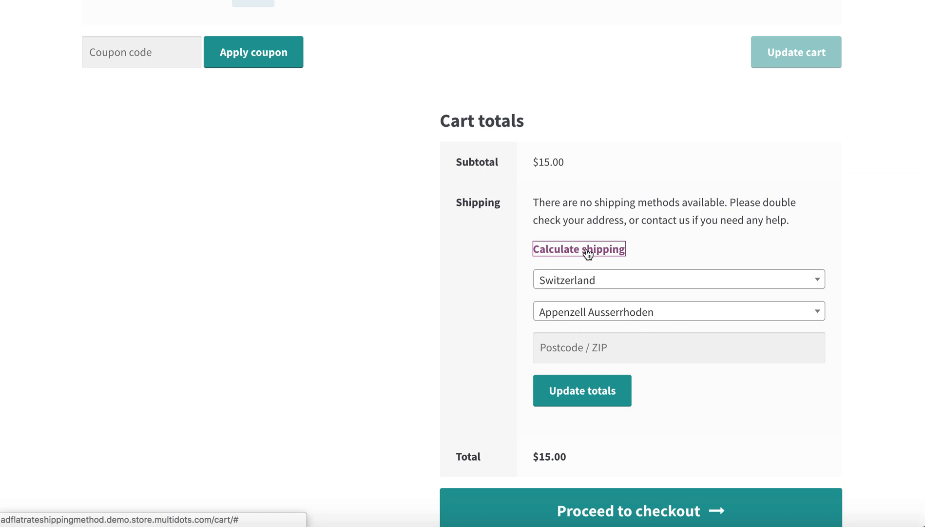
Step: Set the calculator address back to United States, California, postcode 90001
click(679, 279)
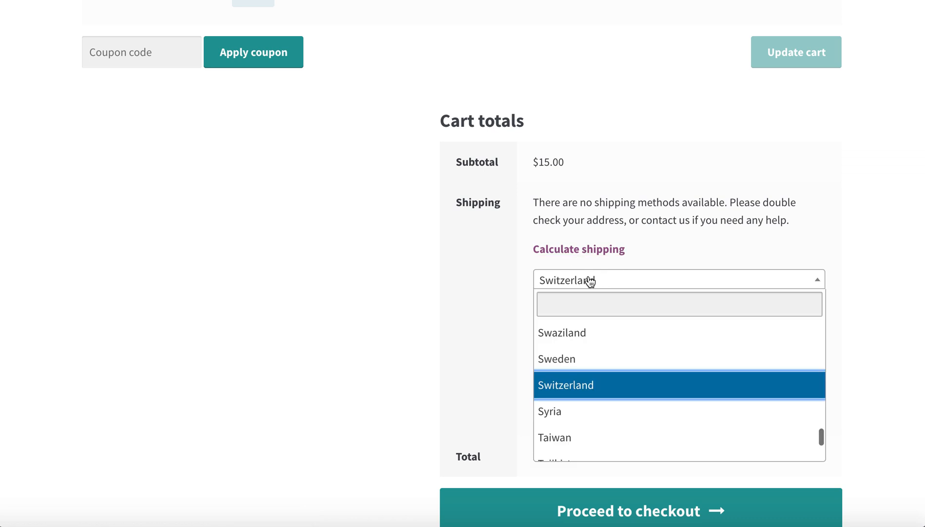
text(united States (US)
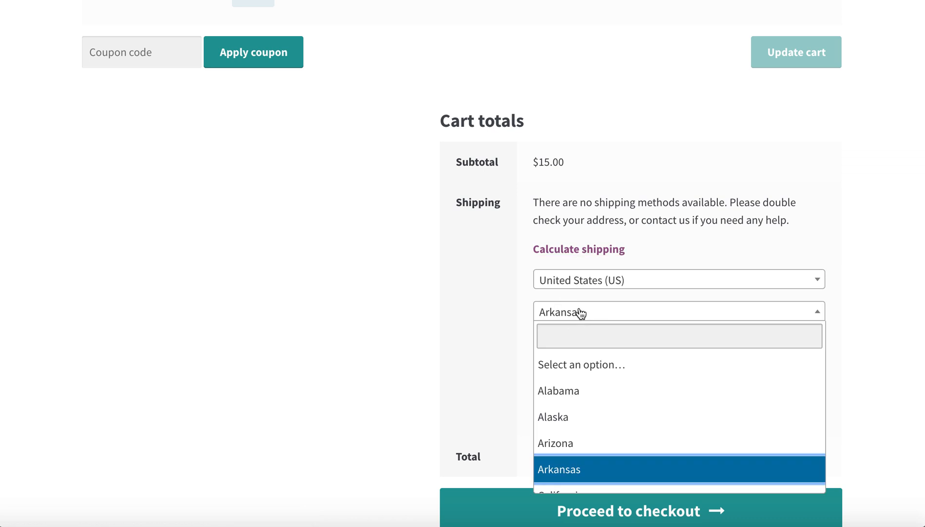
text(cali)
text(9)
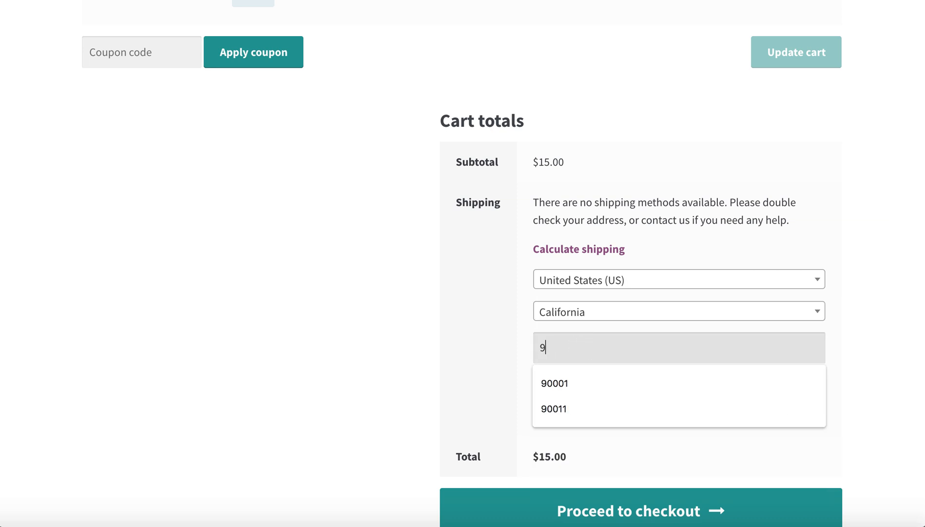
text(0001)
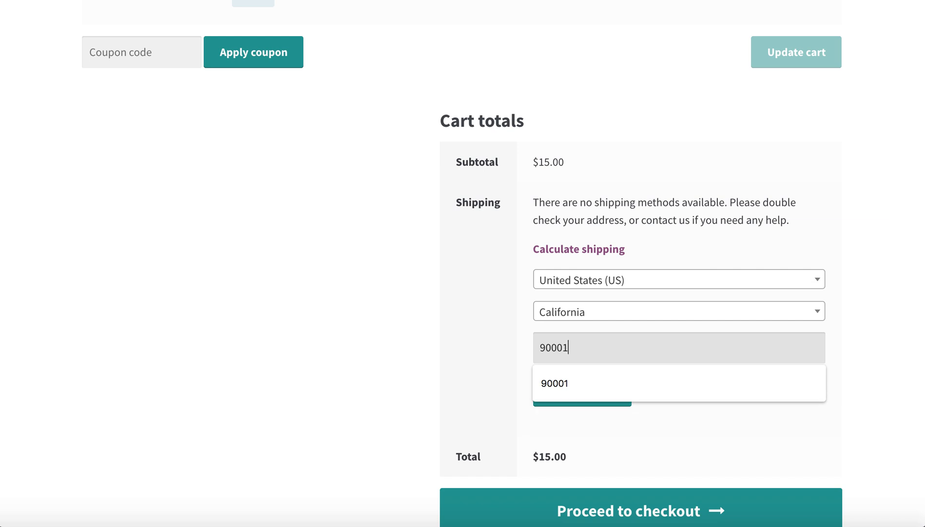
click(582, 390)
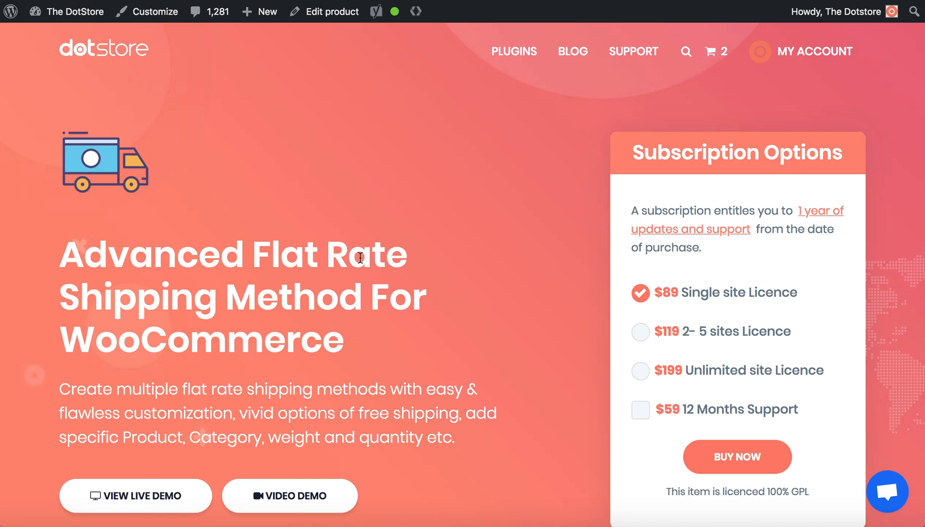
mouse_move(366, 264)
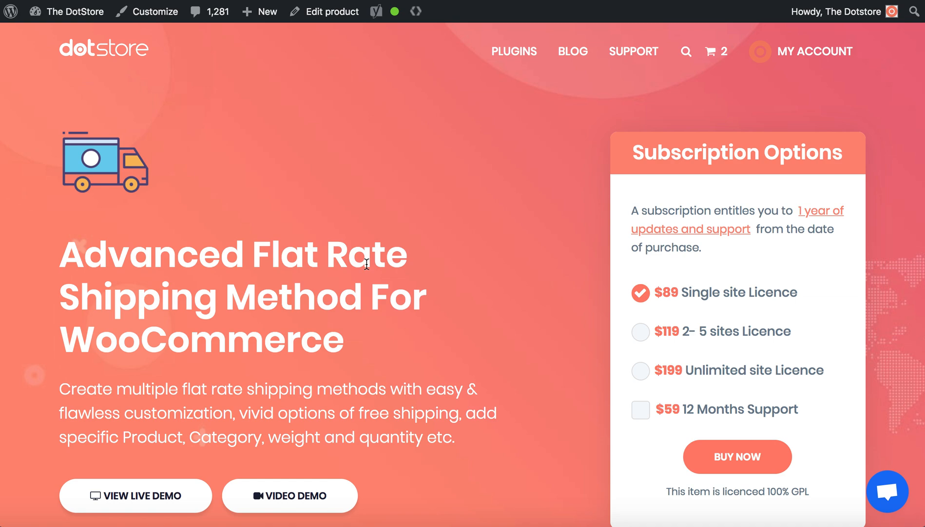